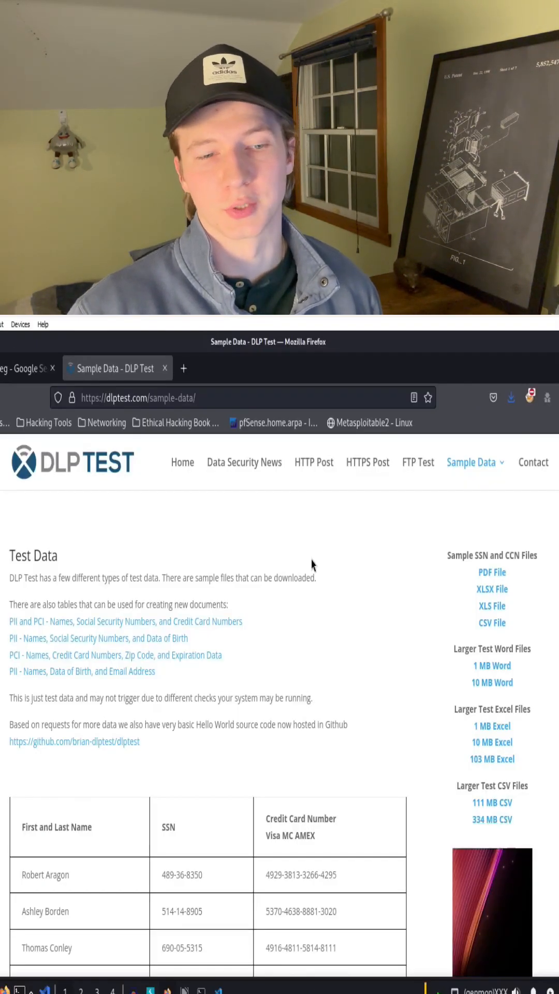
mouse_move(209, 529)
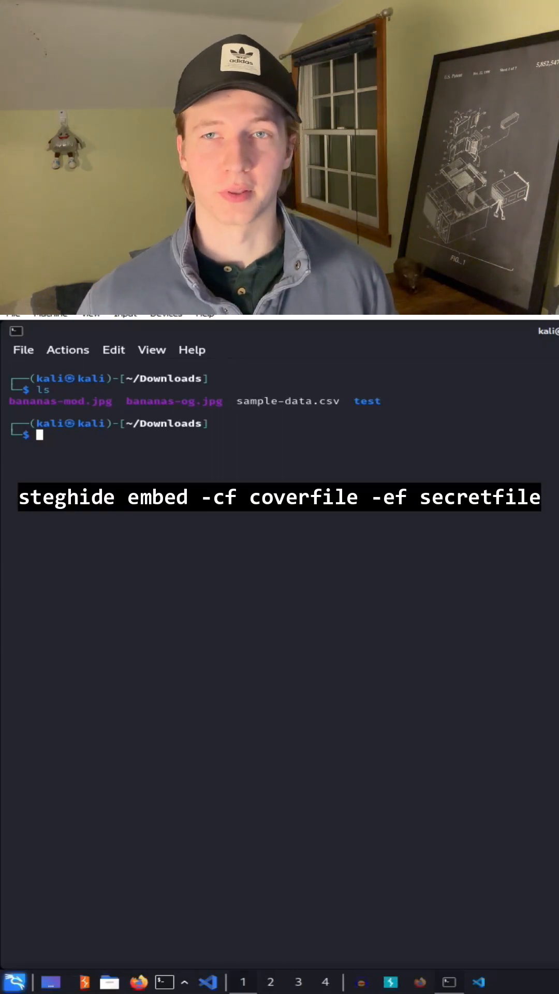
Step: Embed sample-data.csv into bananas-mod.jpg with steghide embed -cf bananas-mod.jpg -ef sample-data.csv
type("steghide embed -cf bananas-mod.jpg -ef sample-data.csv")
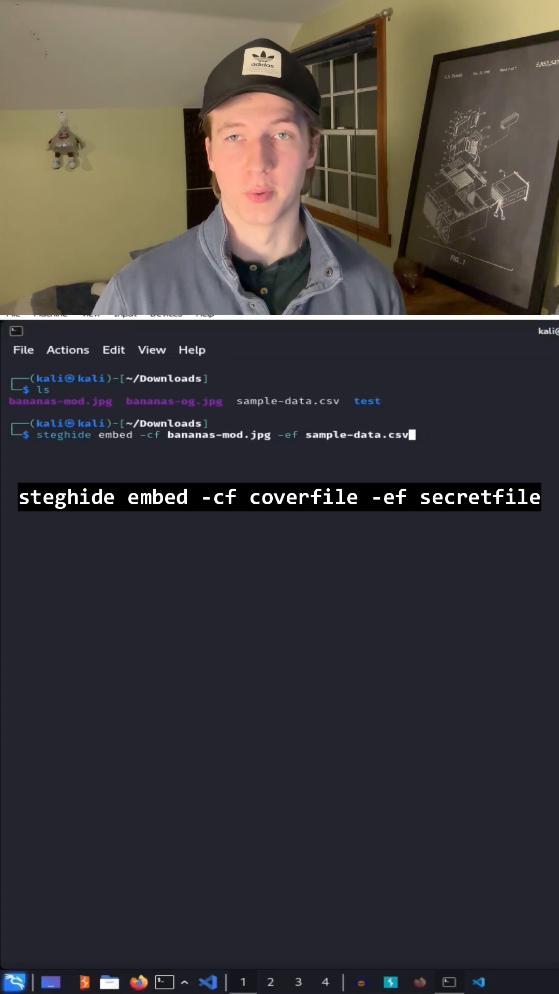
key("enter")
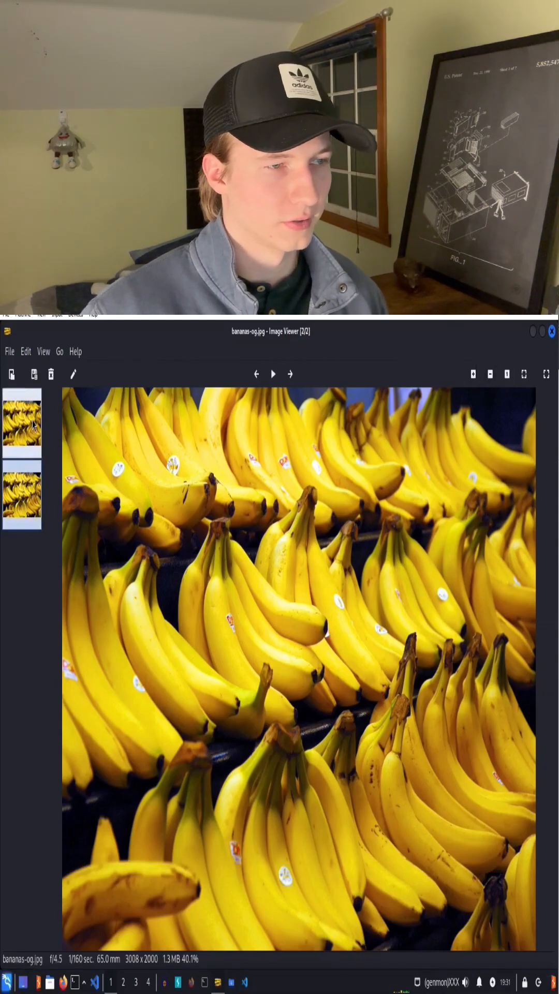
Step: Switch the viewer from bananas-og.jpg to bananas-mod.jpg to compare the two banana photos
left_click(22, 422)
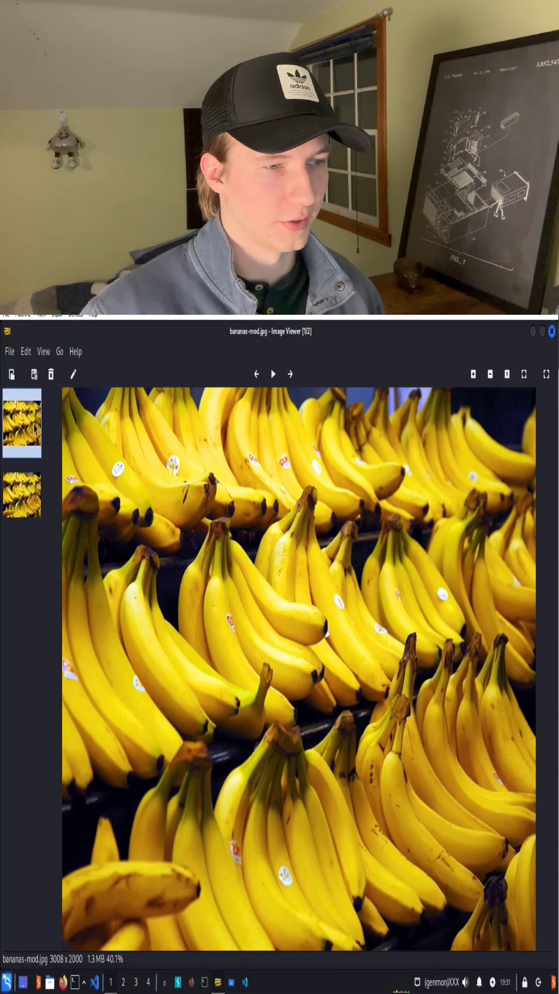
left_click(21, 496)
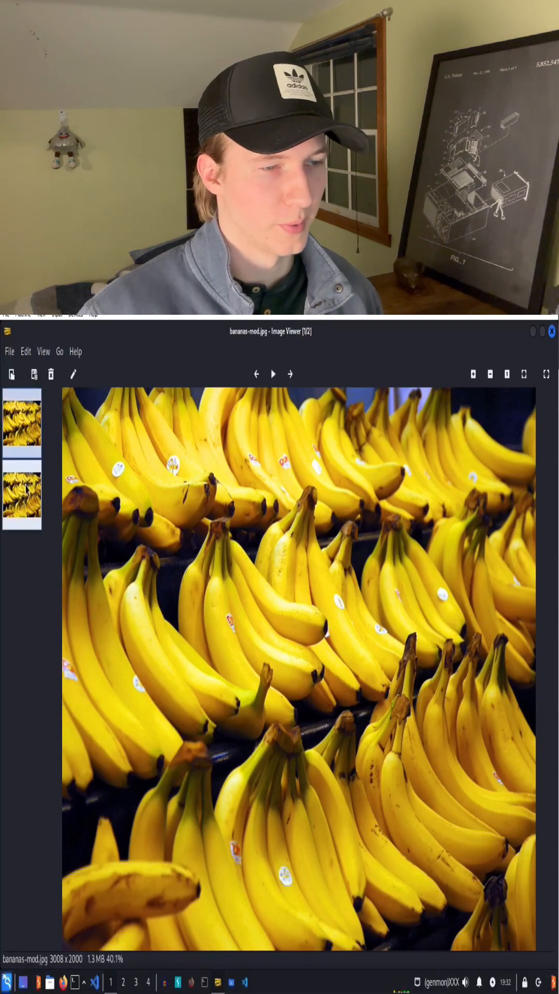